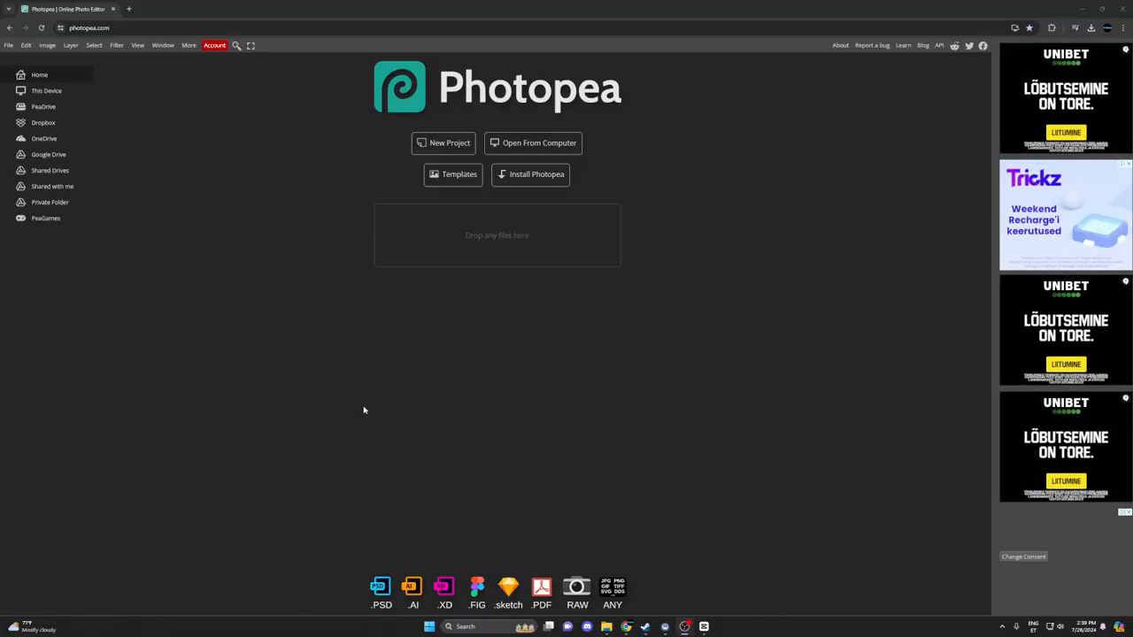
mouse_move(629, 91)
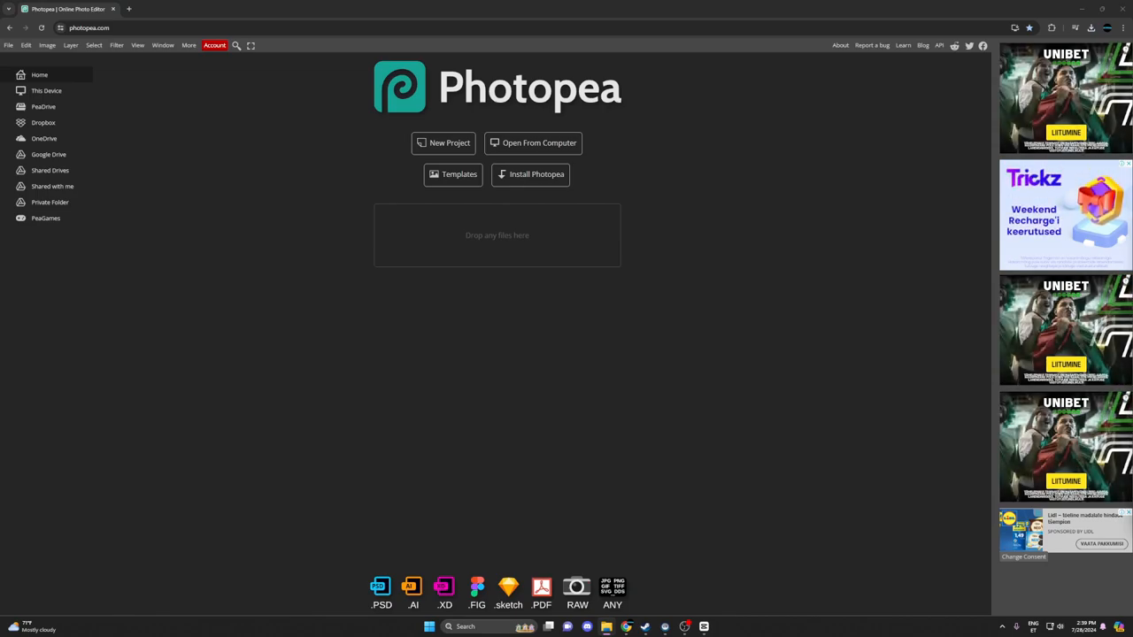
- Create a new project using the YouTube Thumbnail preset
click(449, 142)
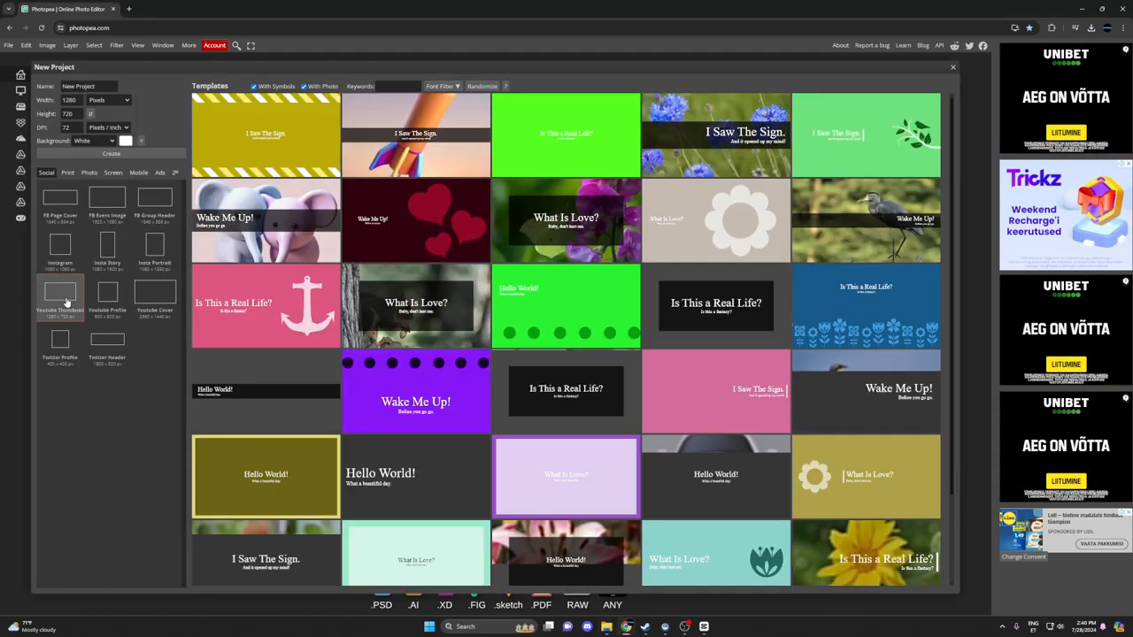
click(111, 153)
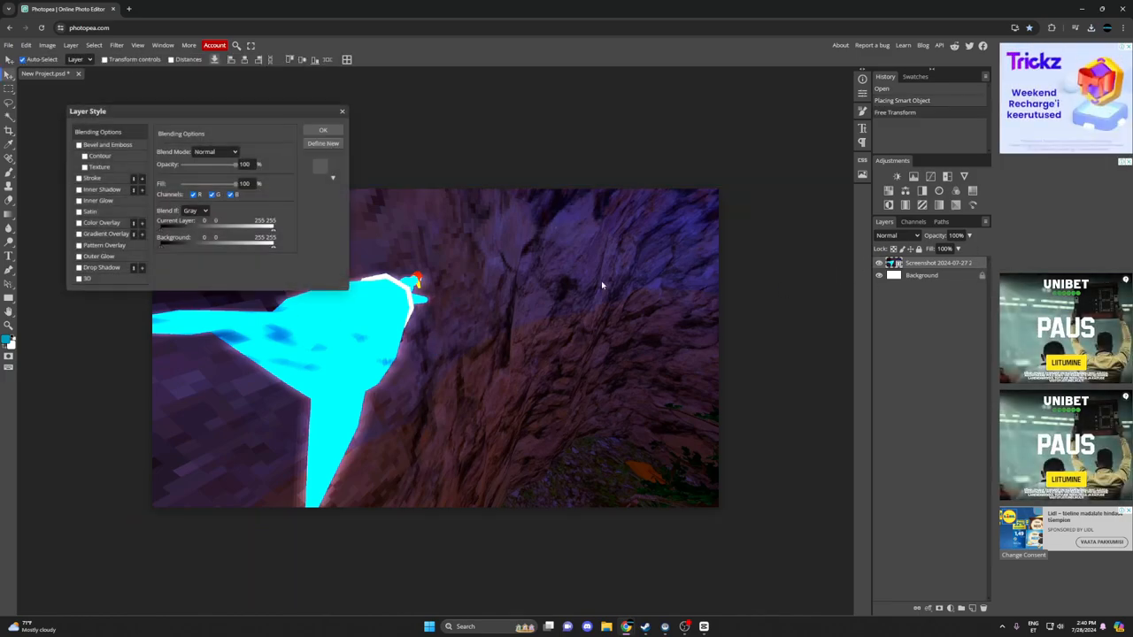
- Give the screenshot an Overlay-blended gradient overlay and a 200 px inner shadow
click(78, 234)
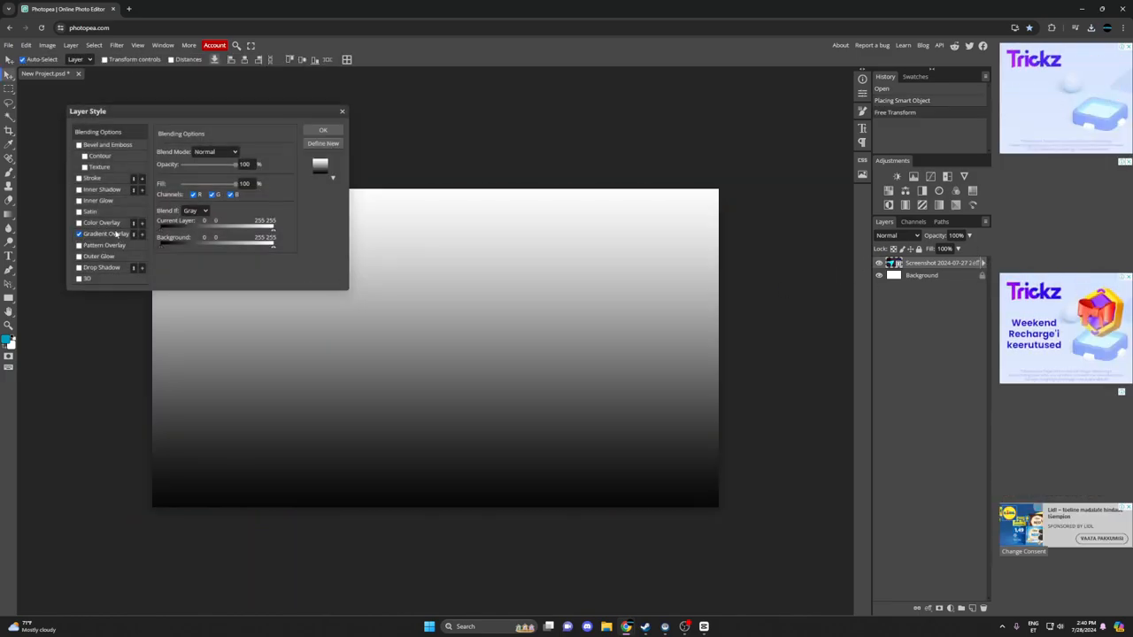
click(78, 233)
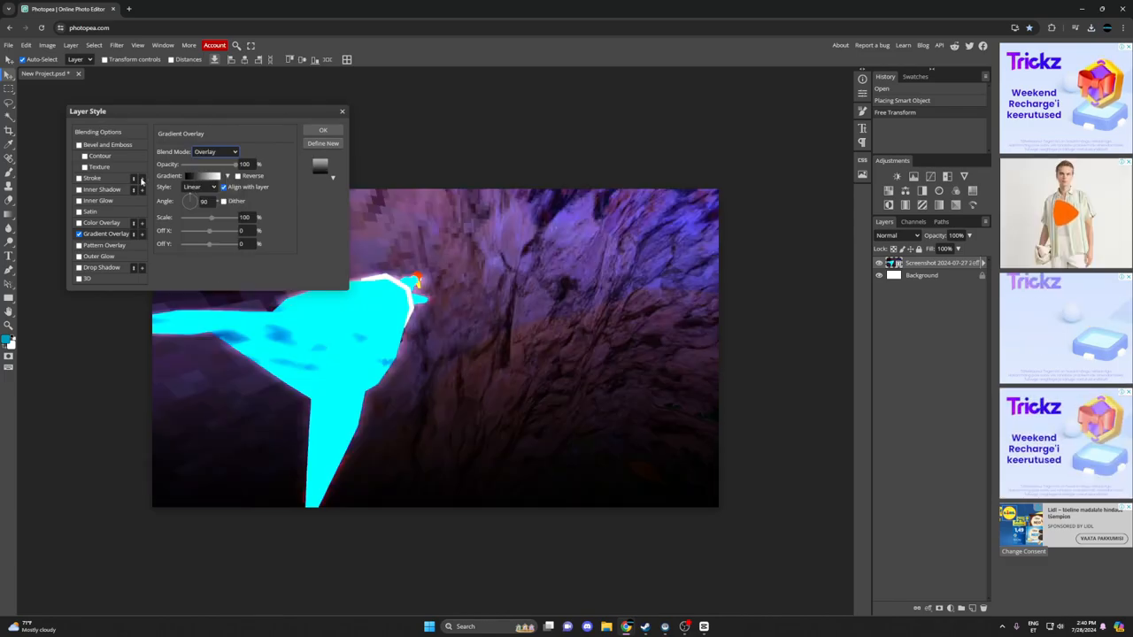
click(101, 189)
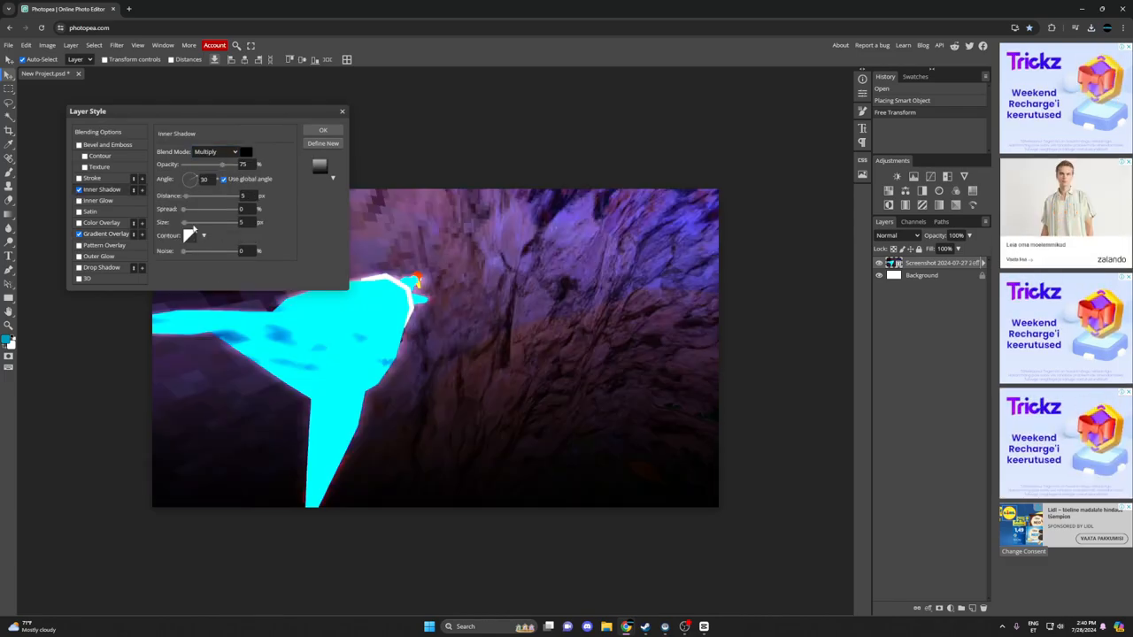
drag(184, 222, 237, 222)
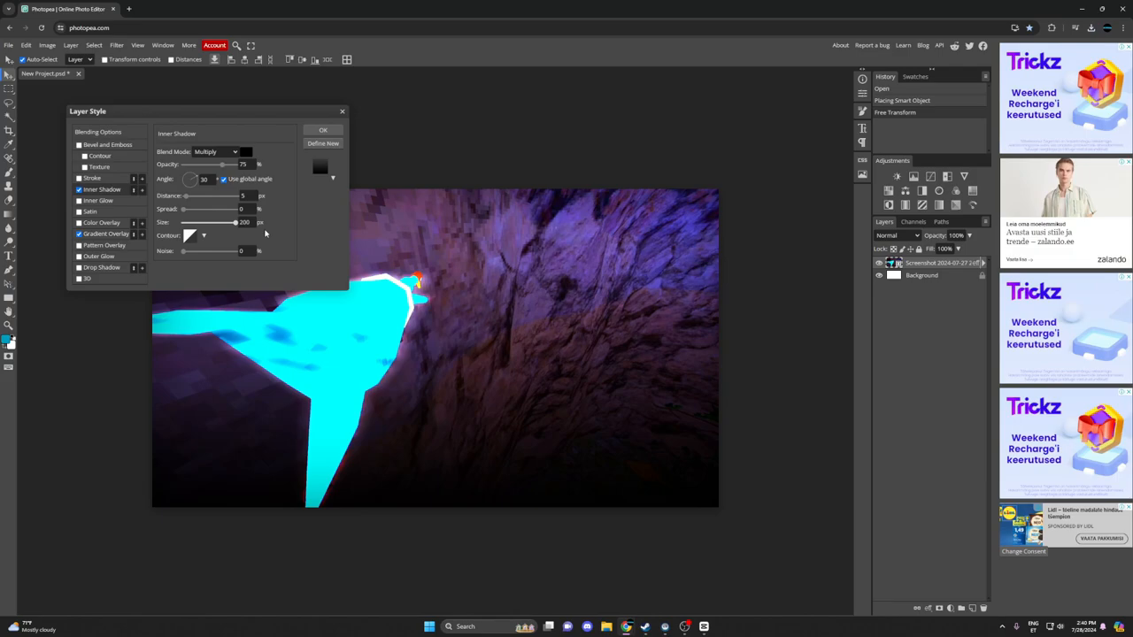
click(323, 130)
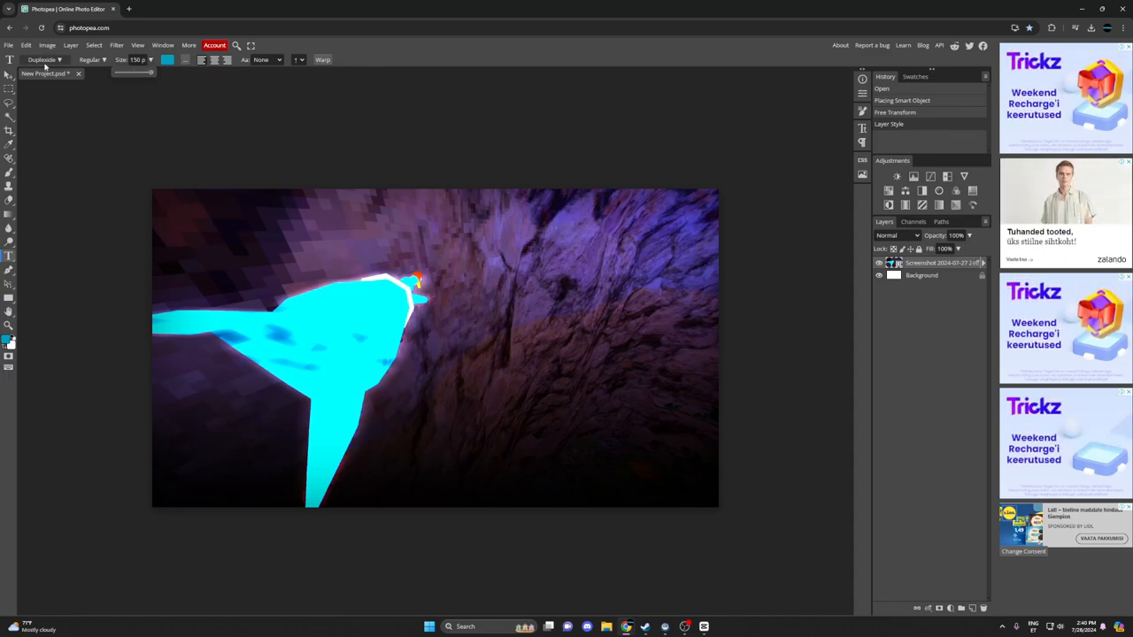
mouse_move(332, 213)
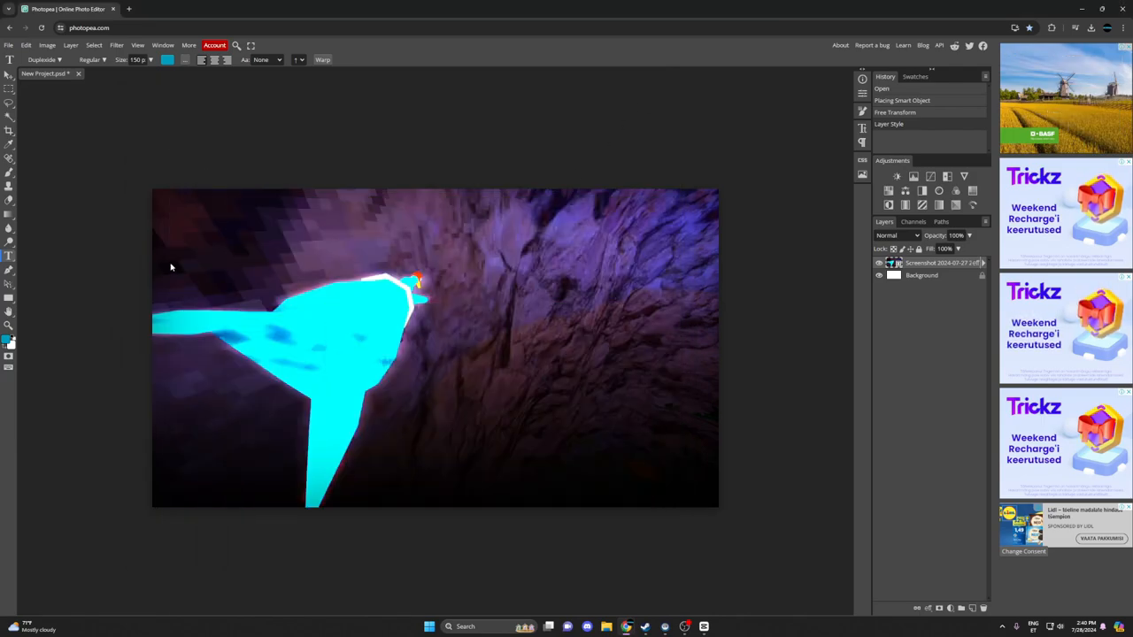
- Type the title 'HESITATIONS' on the screenshot with the Type tool
click(116, 208)
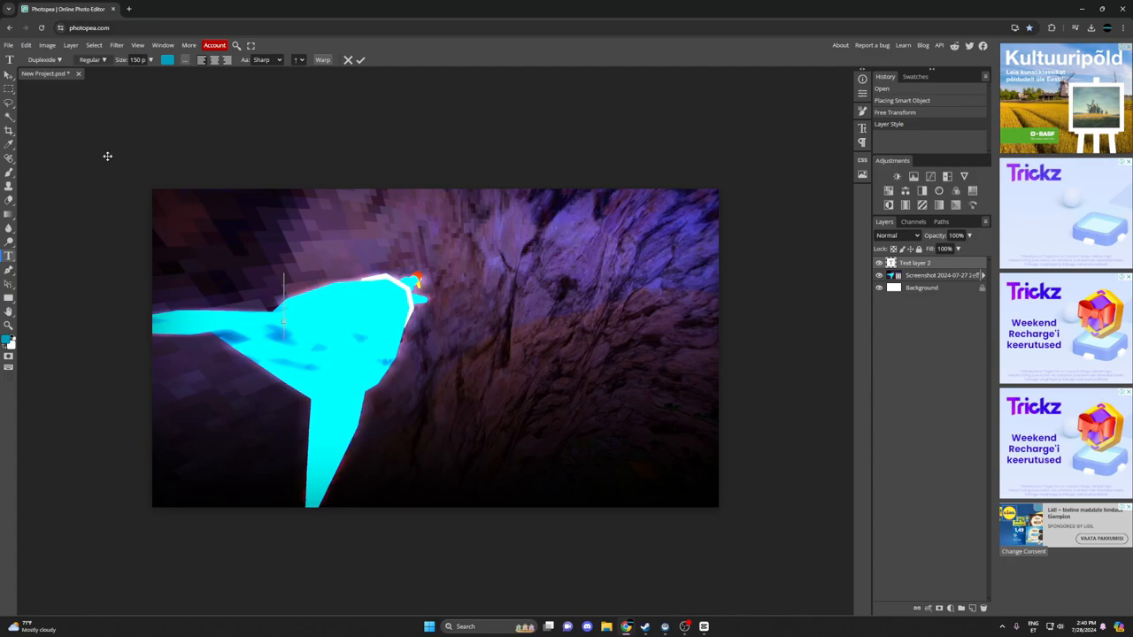
text(GFWE)
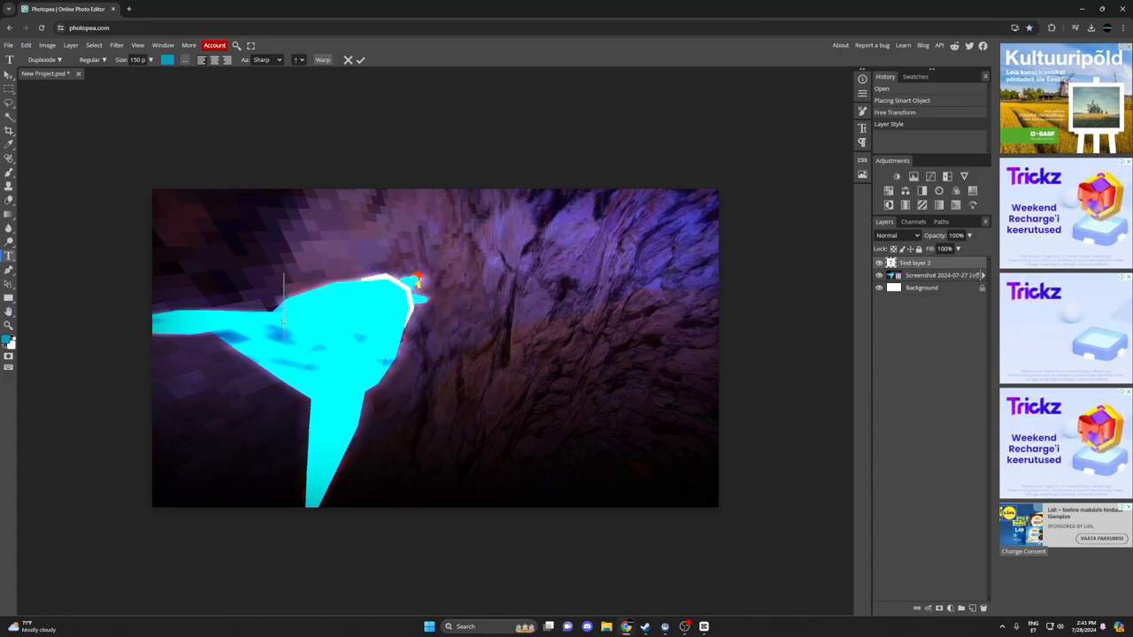
text(H)
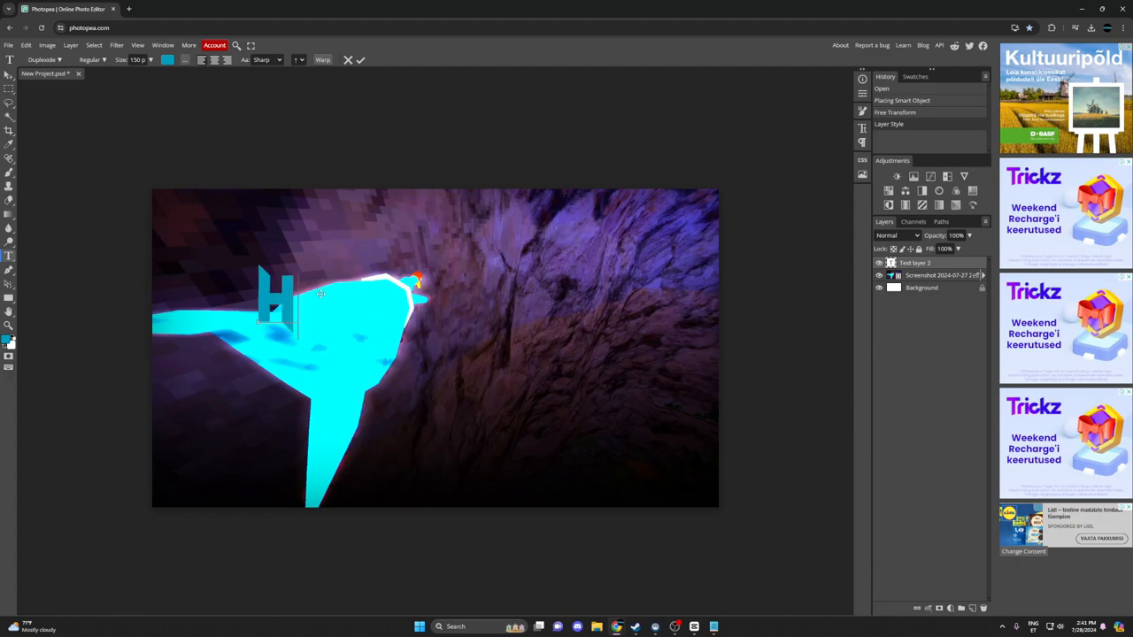
text(ES)
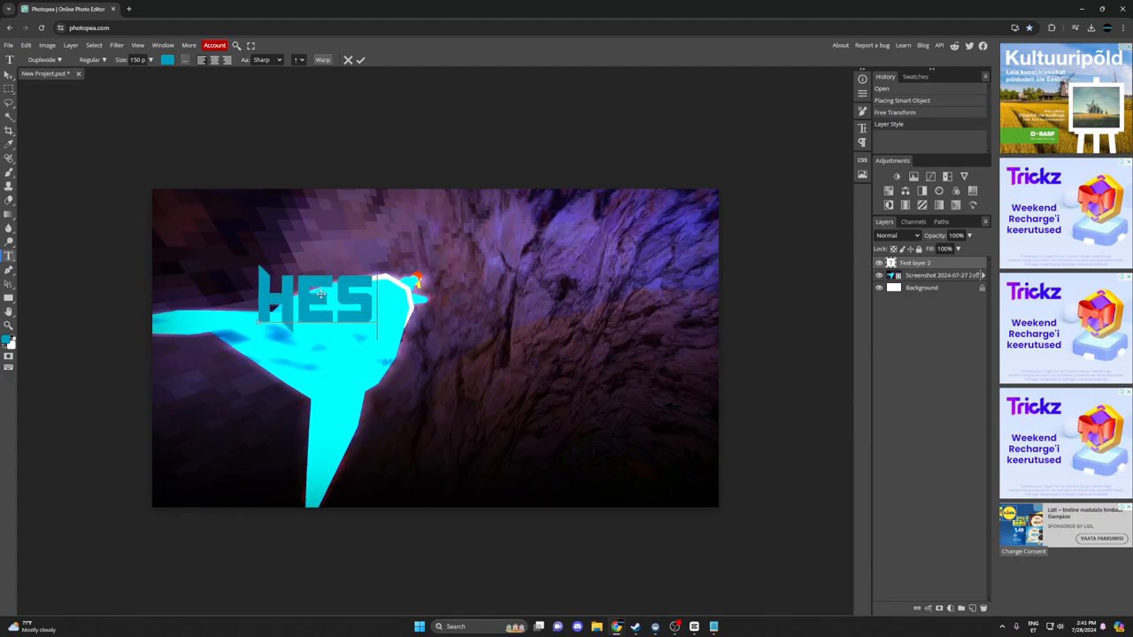
text(IT)
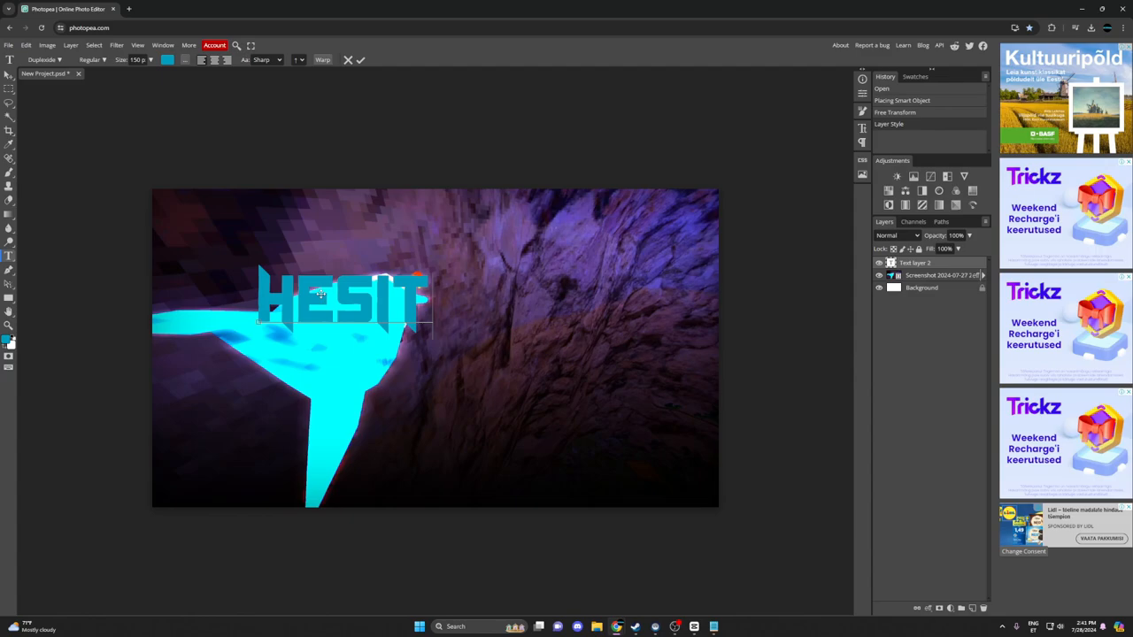
text(ATIOSH)
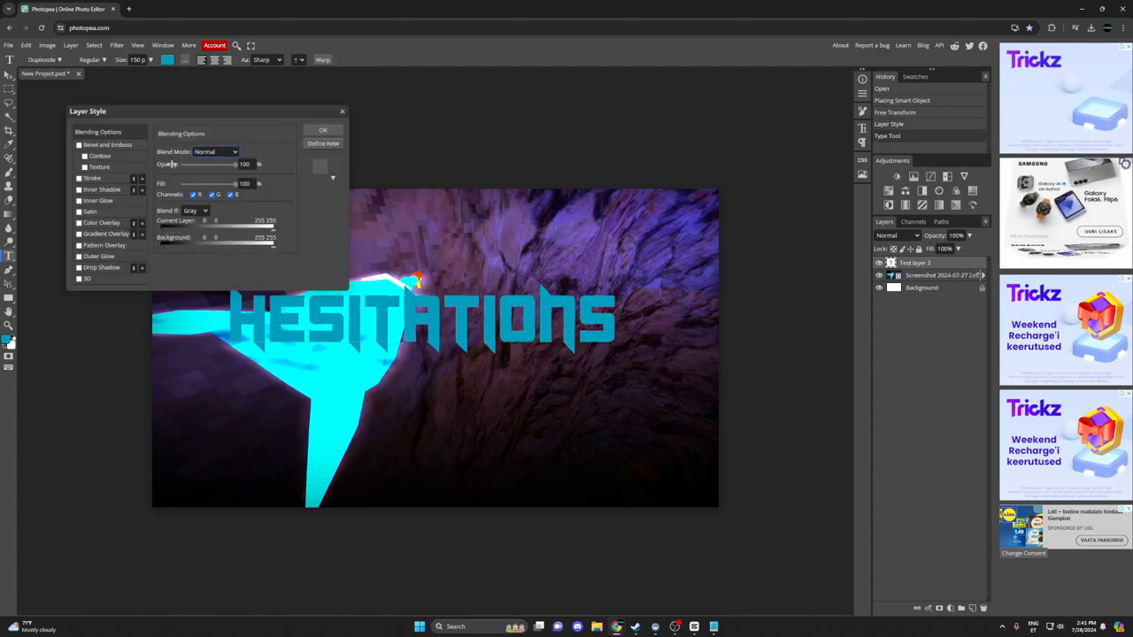
- Enable Inner Glow on the title and widen its size
click(216, 151)
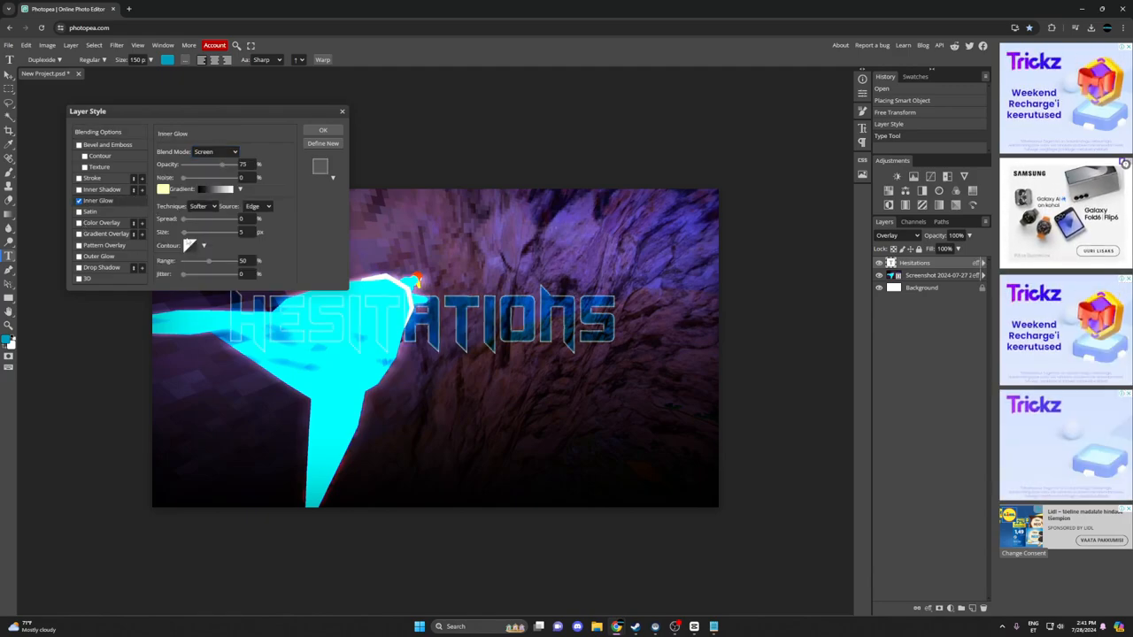
drag(184, 232, 208, 232)
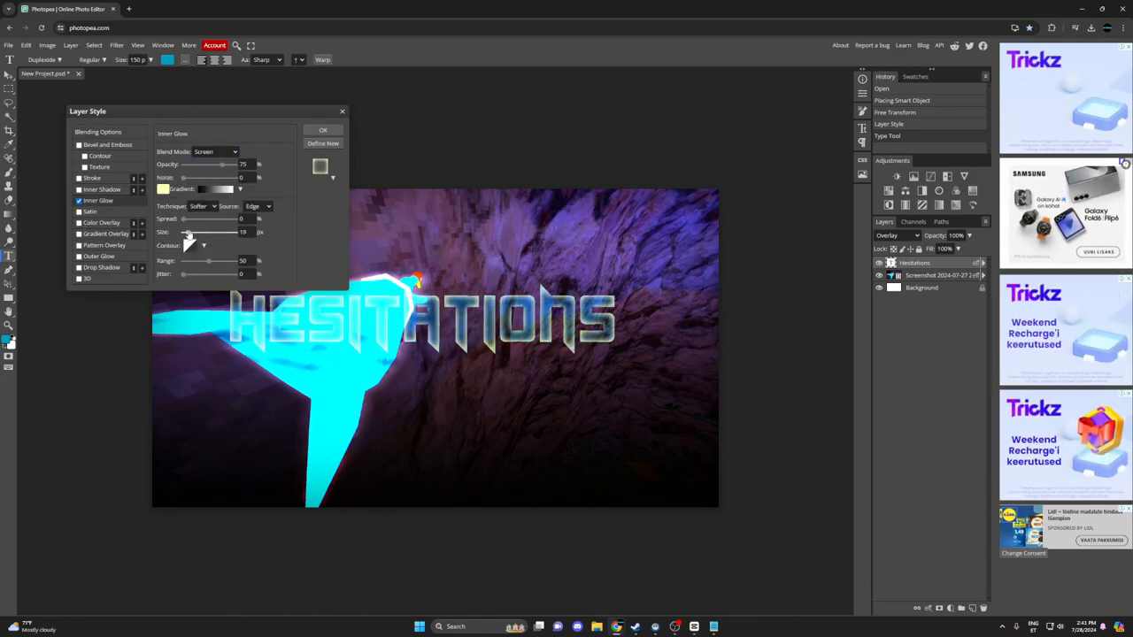
drag(187, 232, 195, 232)
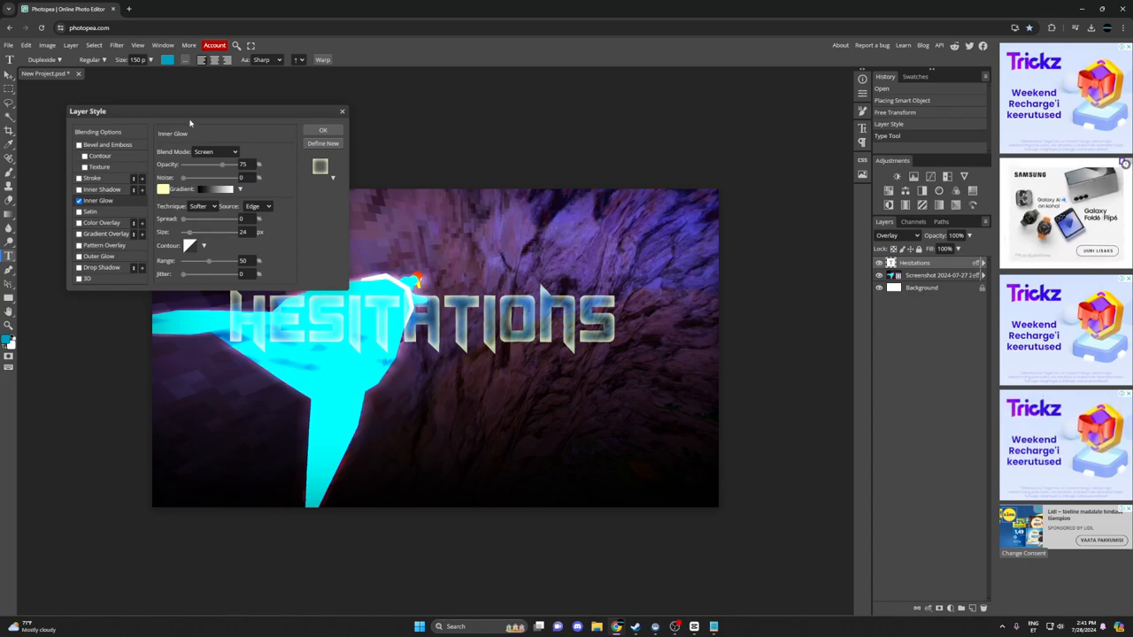
- Set the inner glow colour to a deep cyan
click(162, 189)
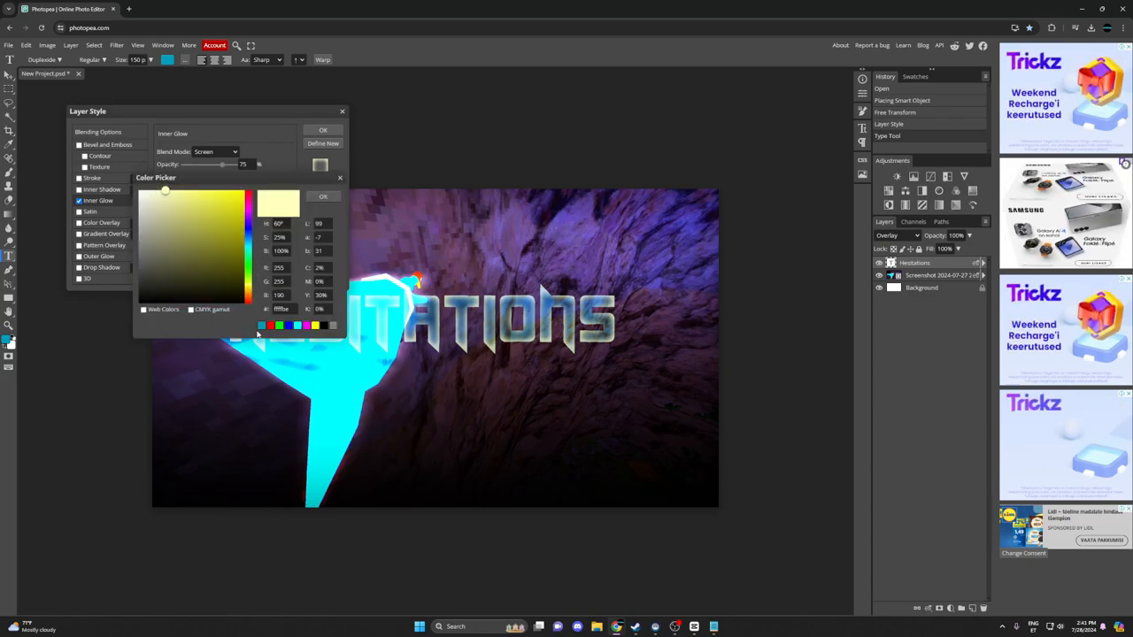
click(246, 191)
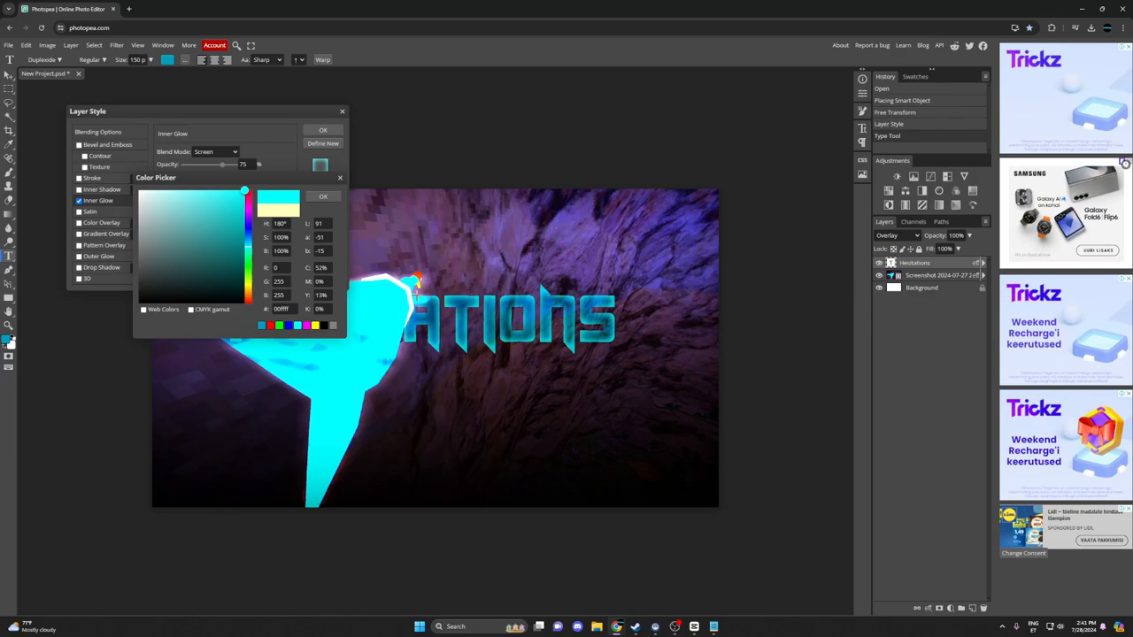
mouse_move(443, 263)
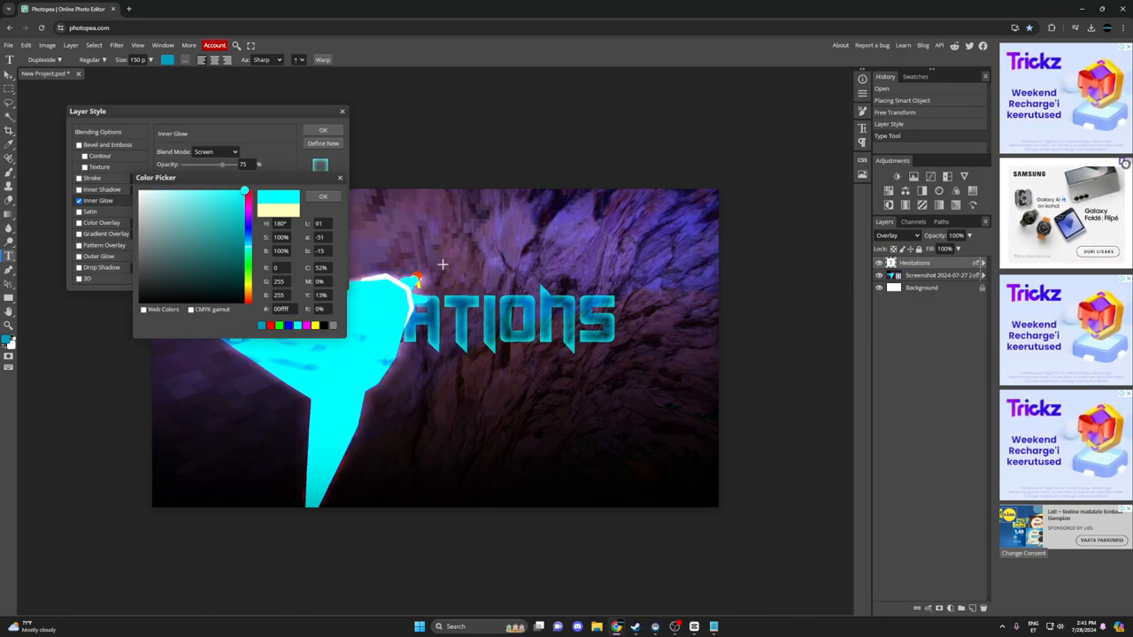
drag(244, 190, 245, 217)
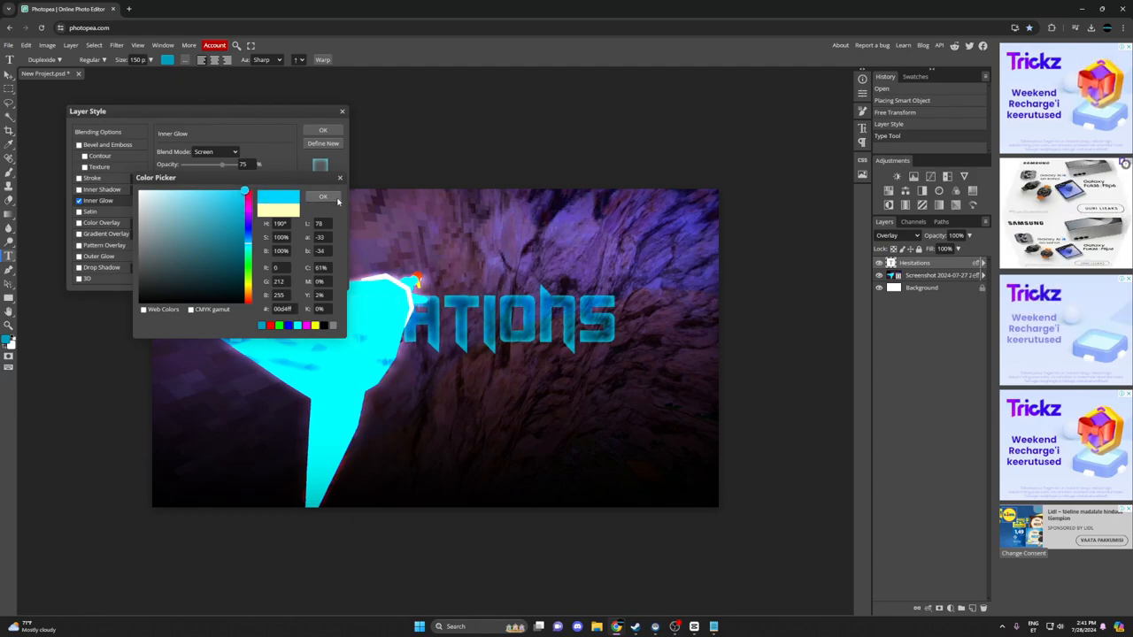
click(323, 195)
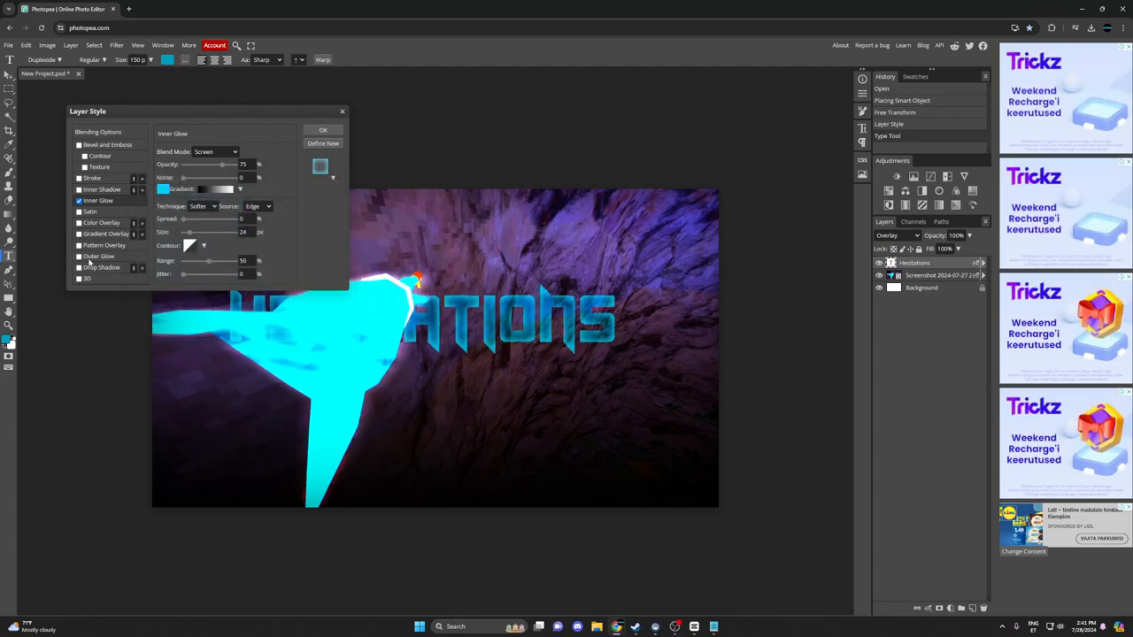
- Enable Outer Glow at about 17 px with a teal colour
click(98, 256)
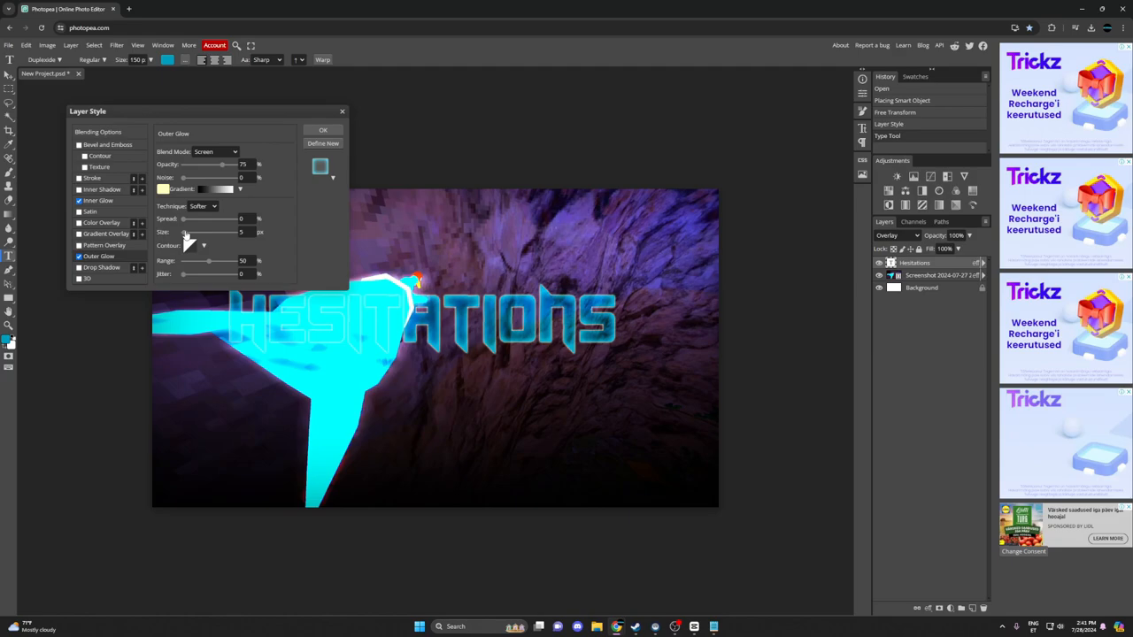
drag(185, 232, 212, 232)
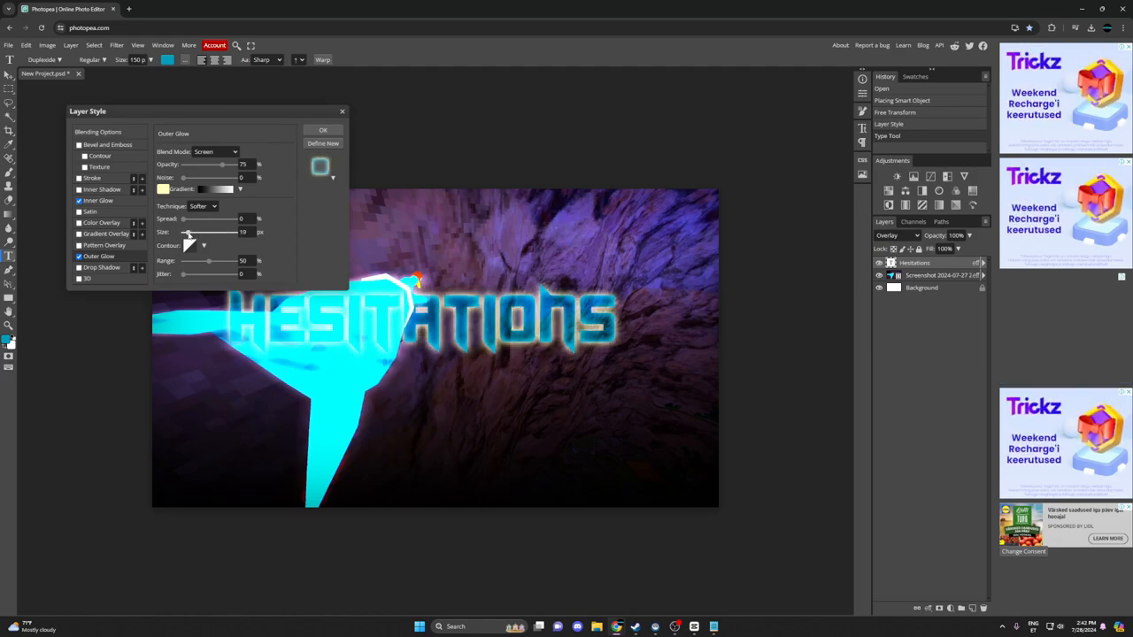
drag(189, 232, 185, 232)
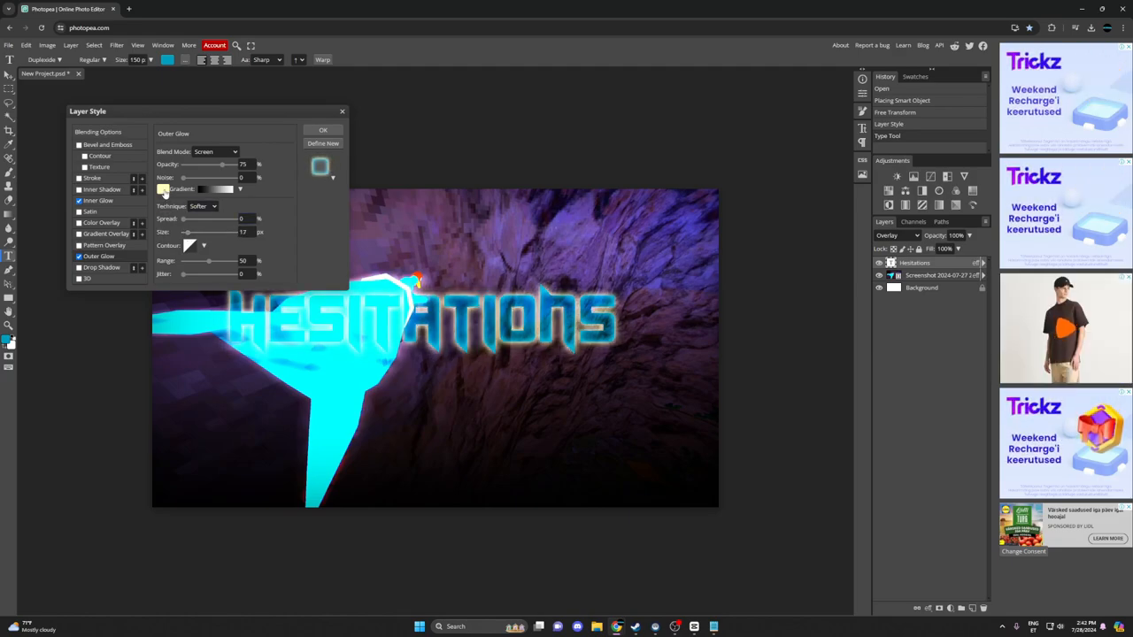
click(162, 188)
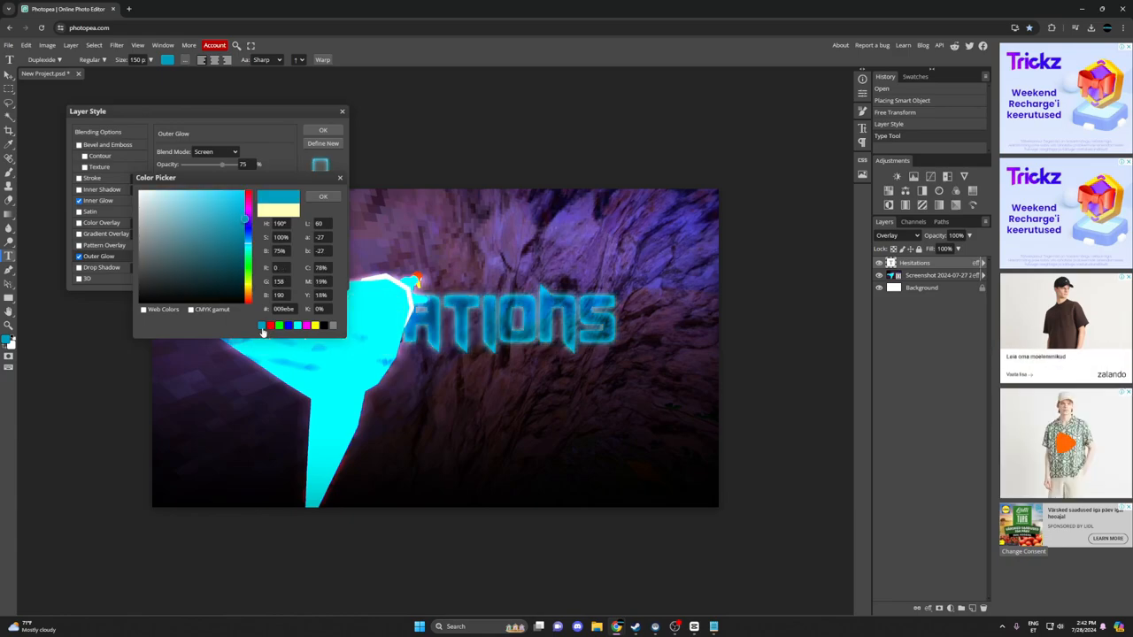
click(323, 196)
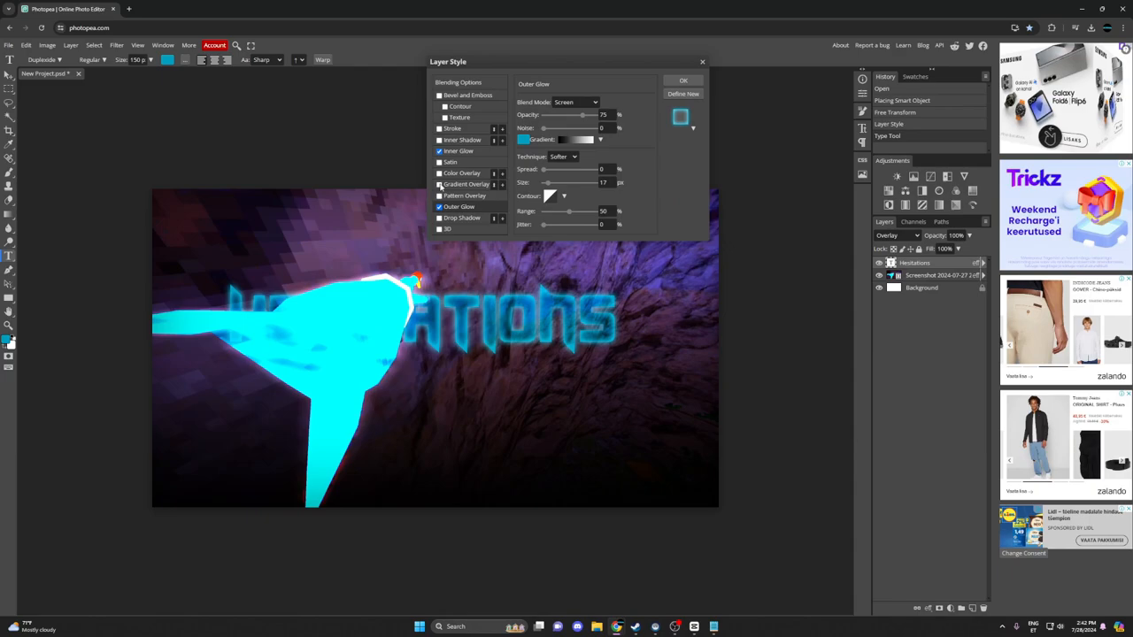
- Tick Gradient Overlay and Inner Shadow for the title, then apply the style
click(467, 184)
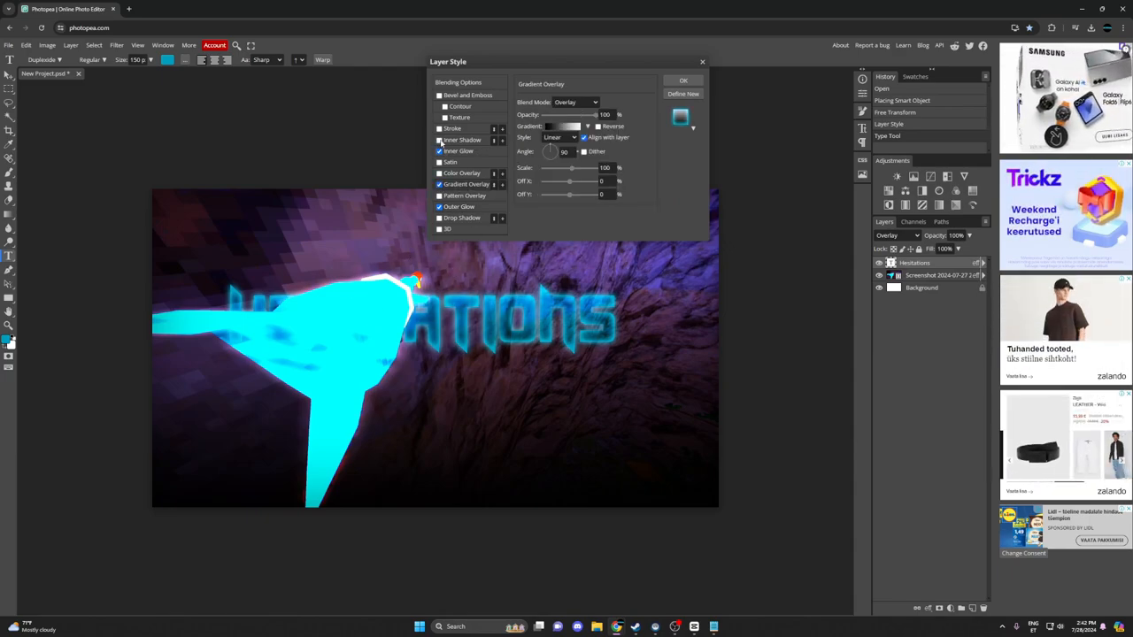
click(461, 140)
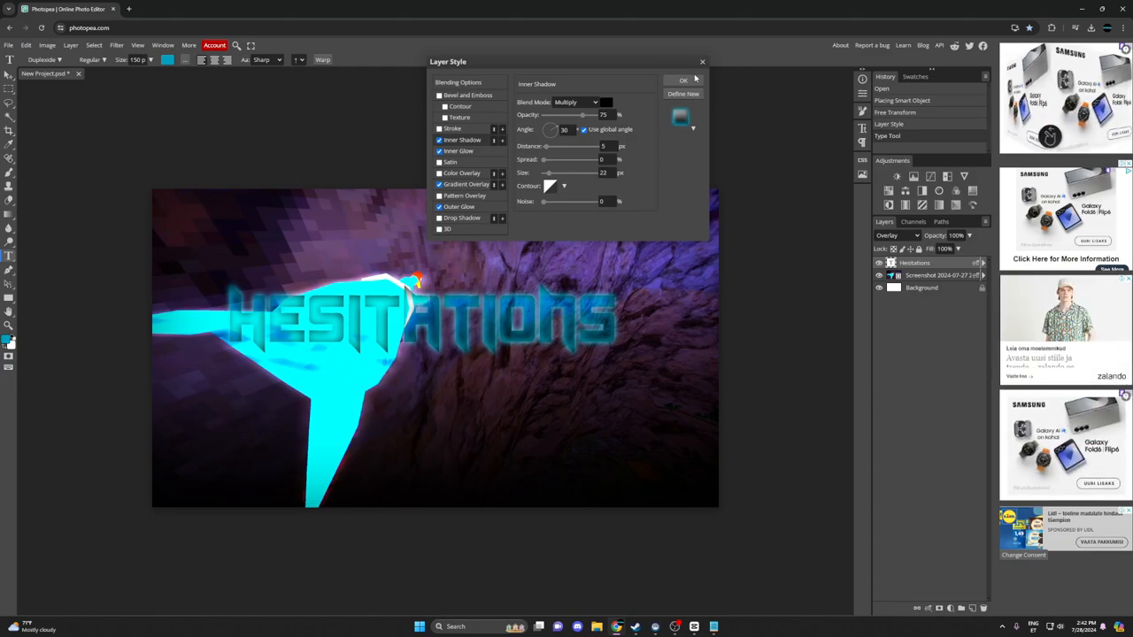
click(683, 80)
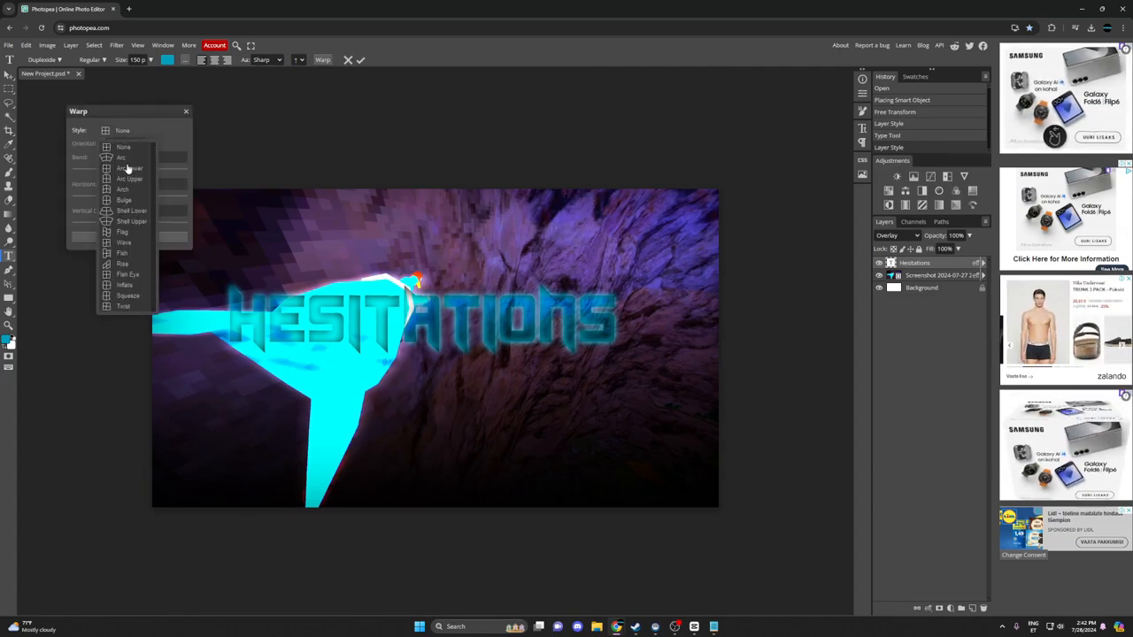
- Warp the title into an Arc with adjusted bend and rasterize it
click(122, 158)
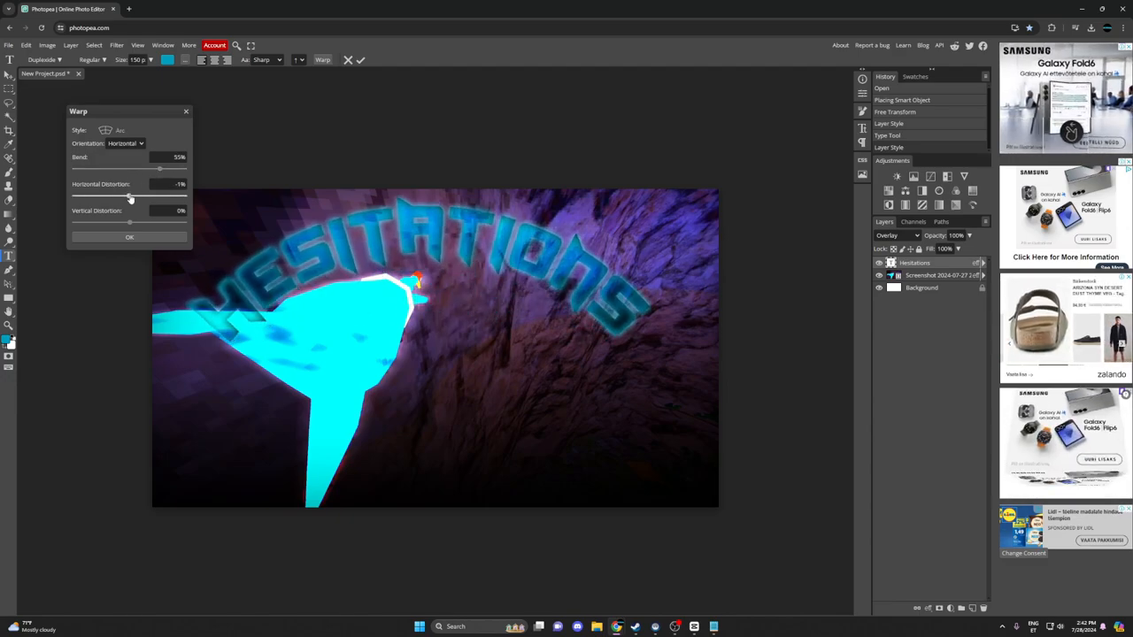
drag(130, 196, 94, 196)
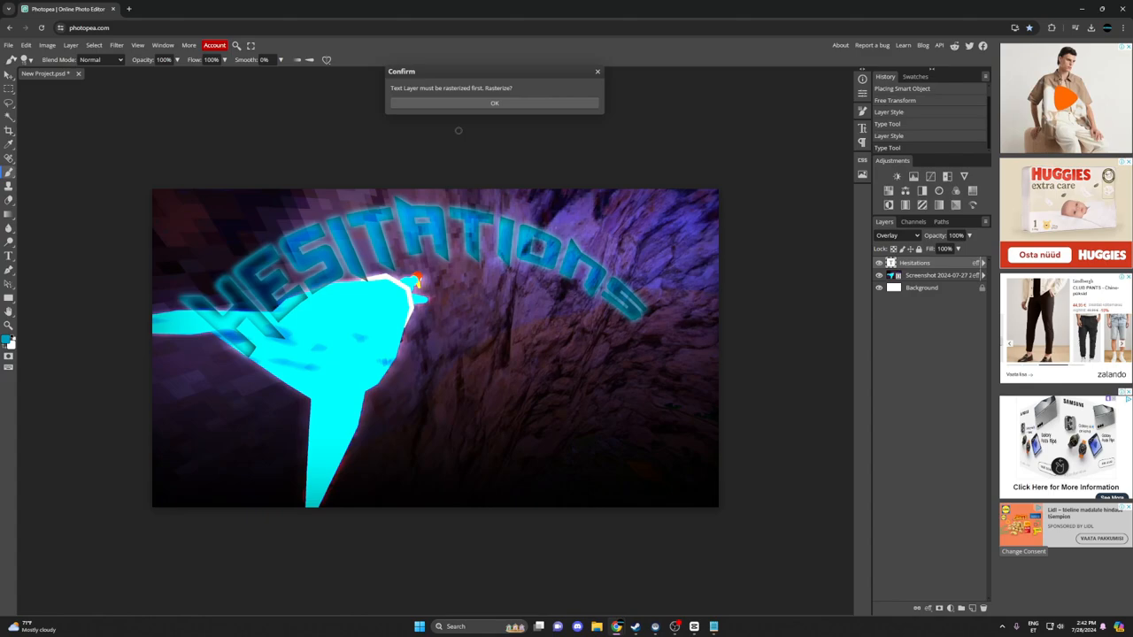
click(494, 103)
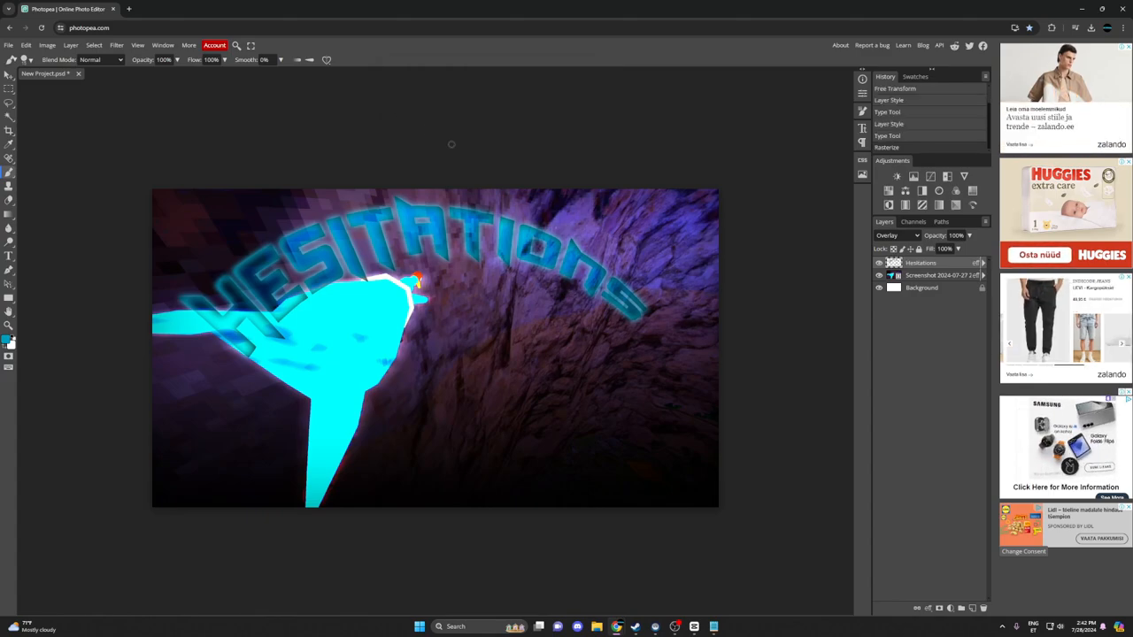